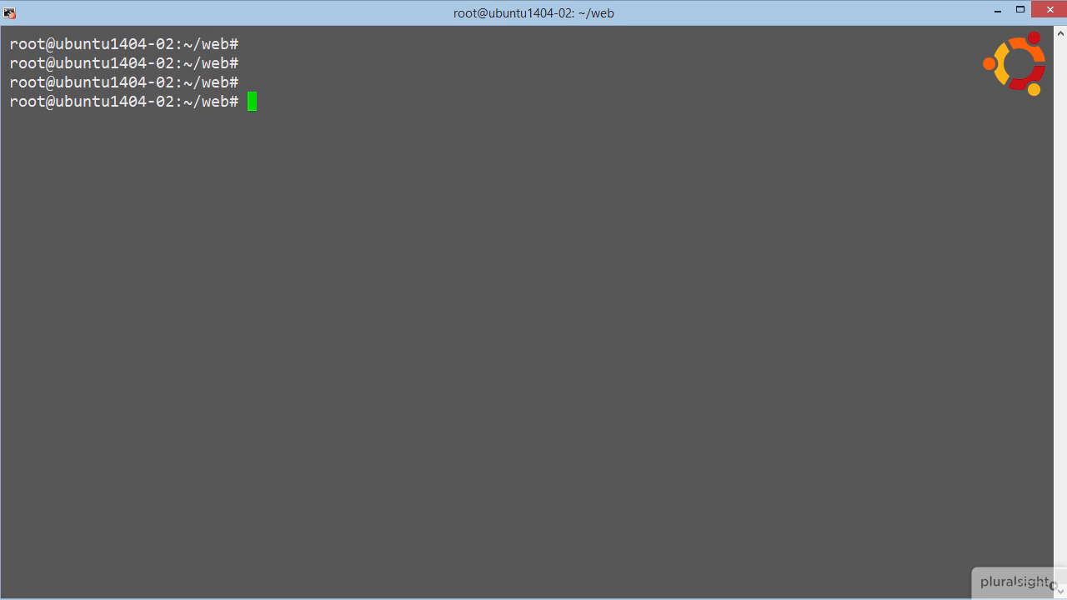
Run 'docker images' and 'cat Dockerfile' to show the images and Dockerfile contents
text(docker images)
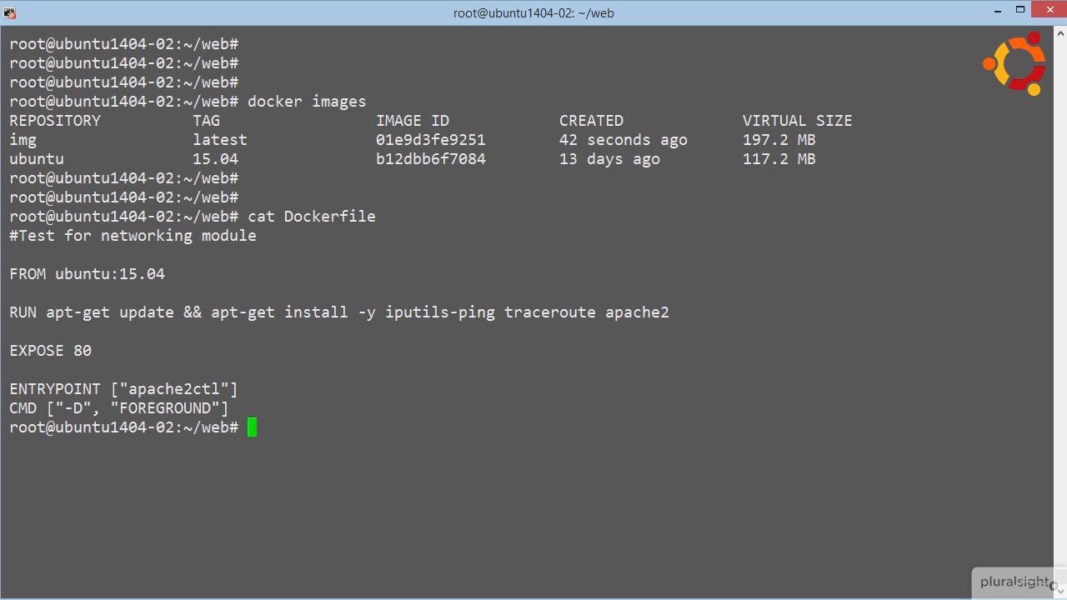
text(docker run)
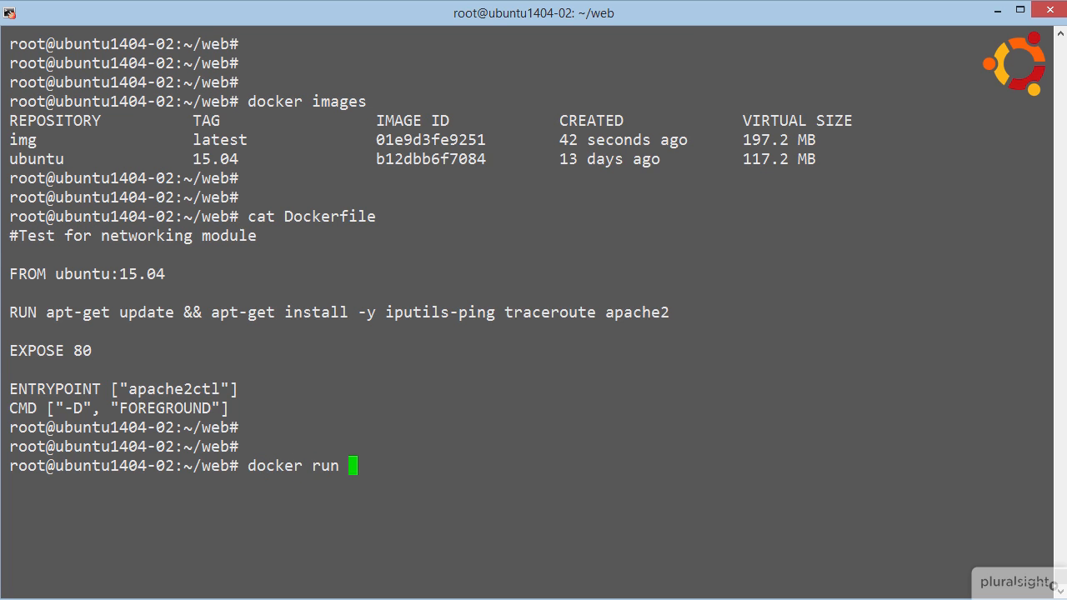
Run 'docker run --name=src -d img' and confirm src is running with 'docker ps'
text(--name)
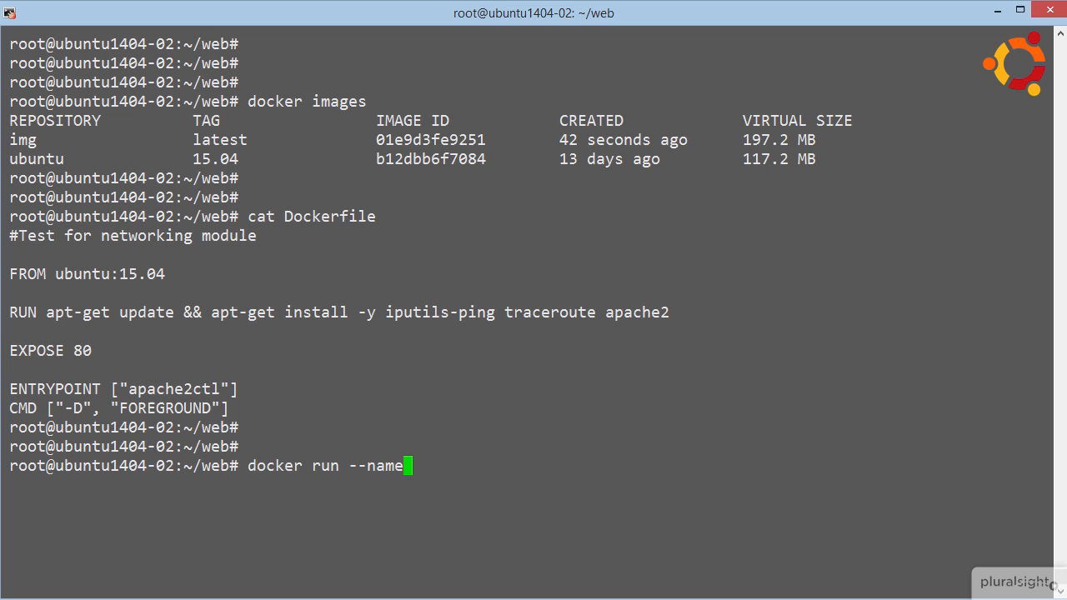
text(=src)
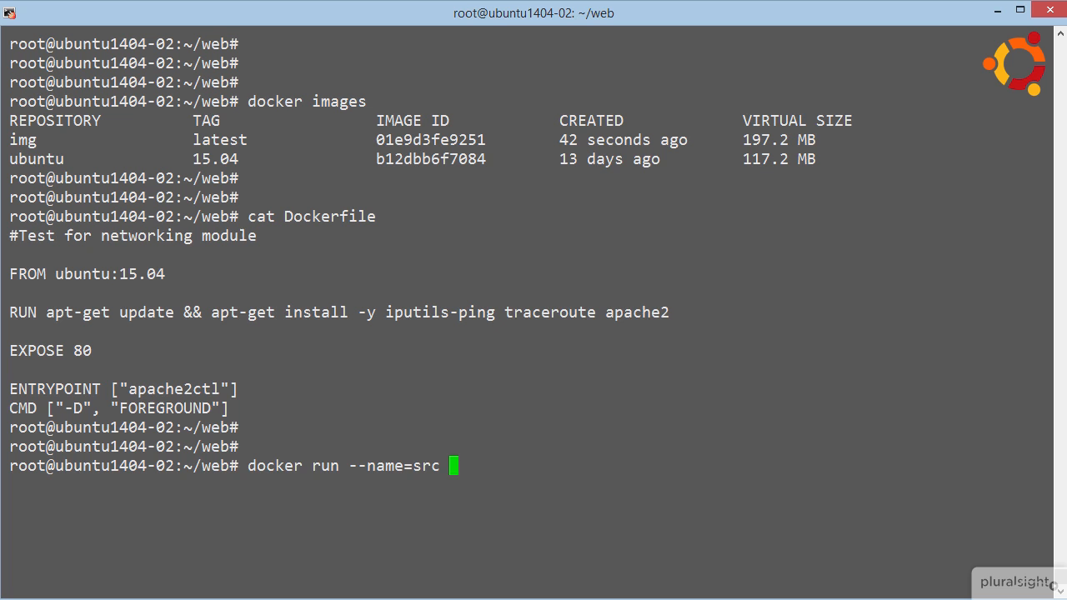
text(-d)
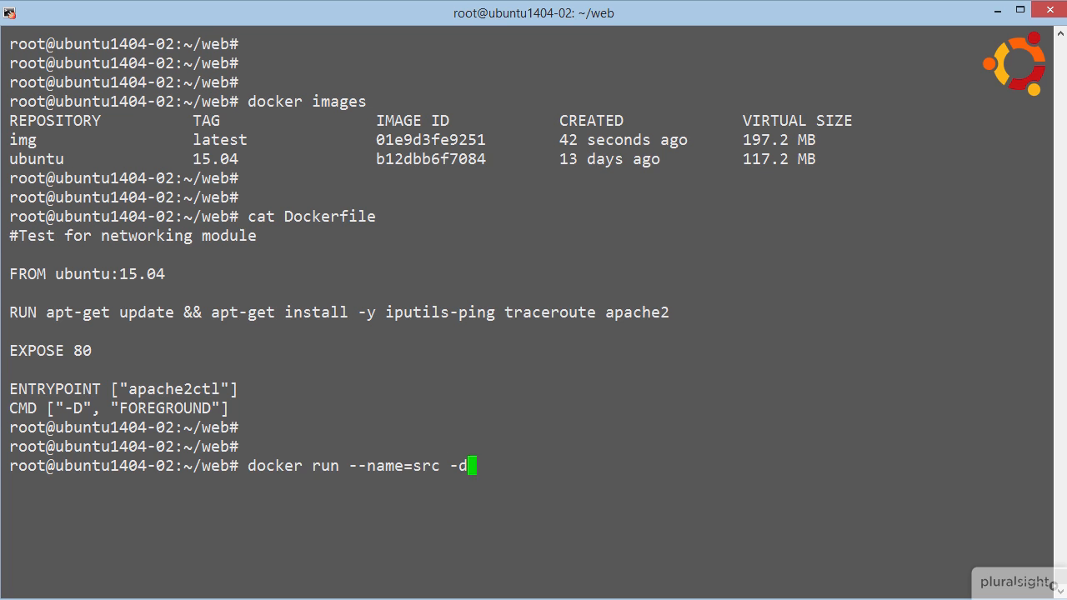
text(img)
text(docker run)
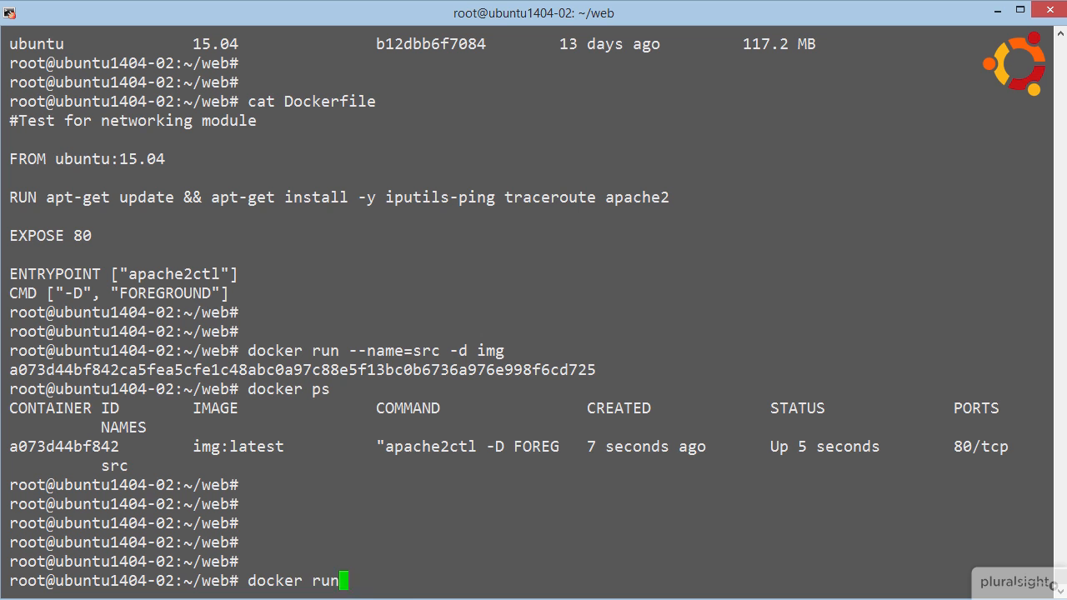
Run interactive rcvr linked as src:ali-src on misspelled ubunut:15.04 /bin/bash, which fails
text(--name=)
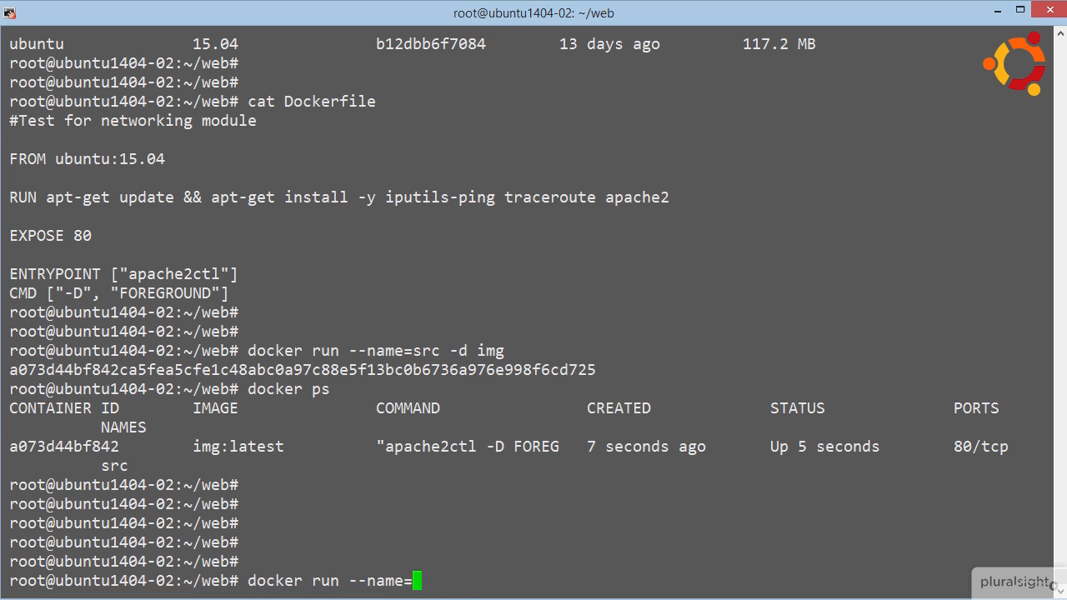
text(rcvr)
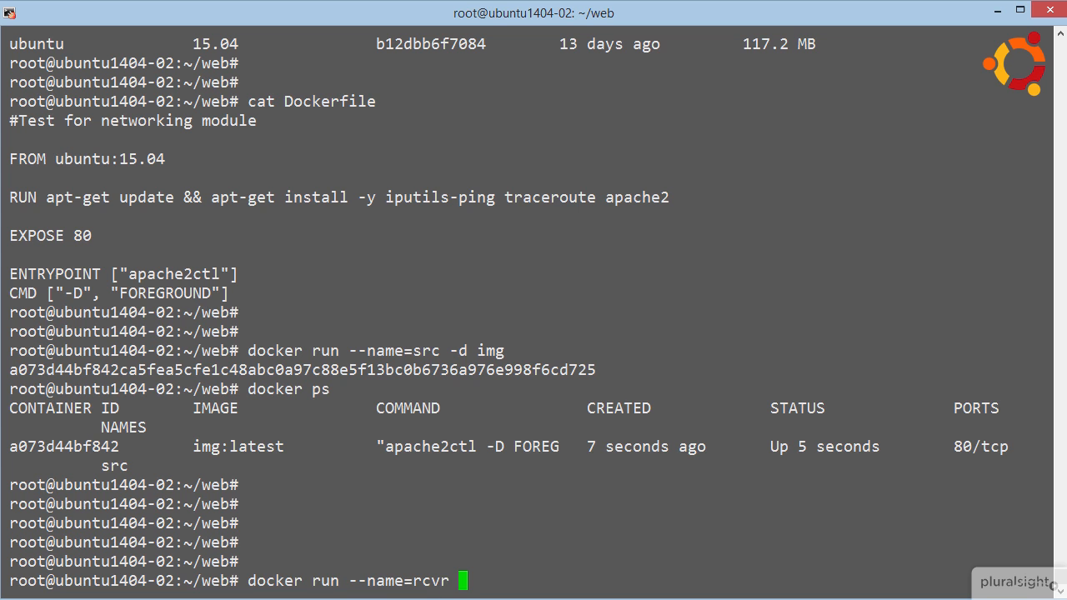
text(--link=)
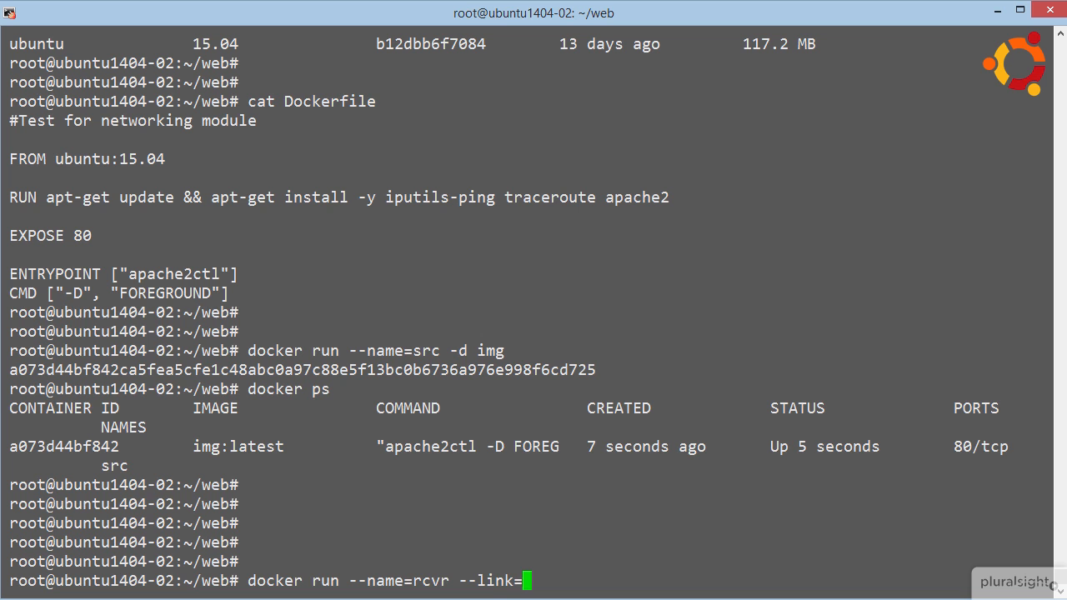
text(src)
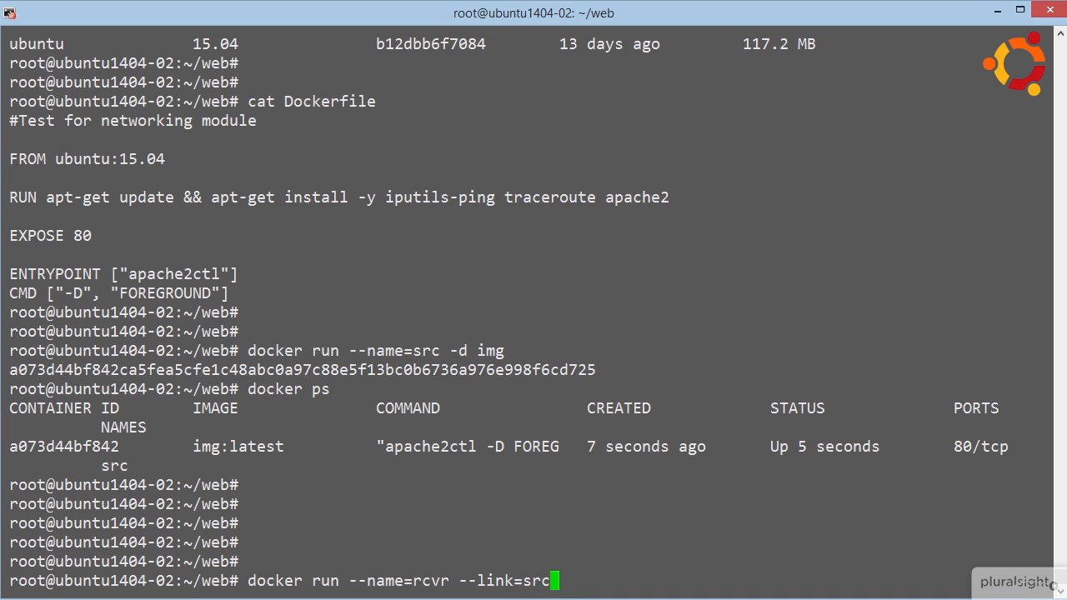
text(:)
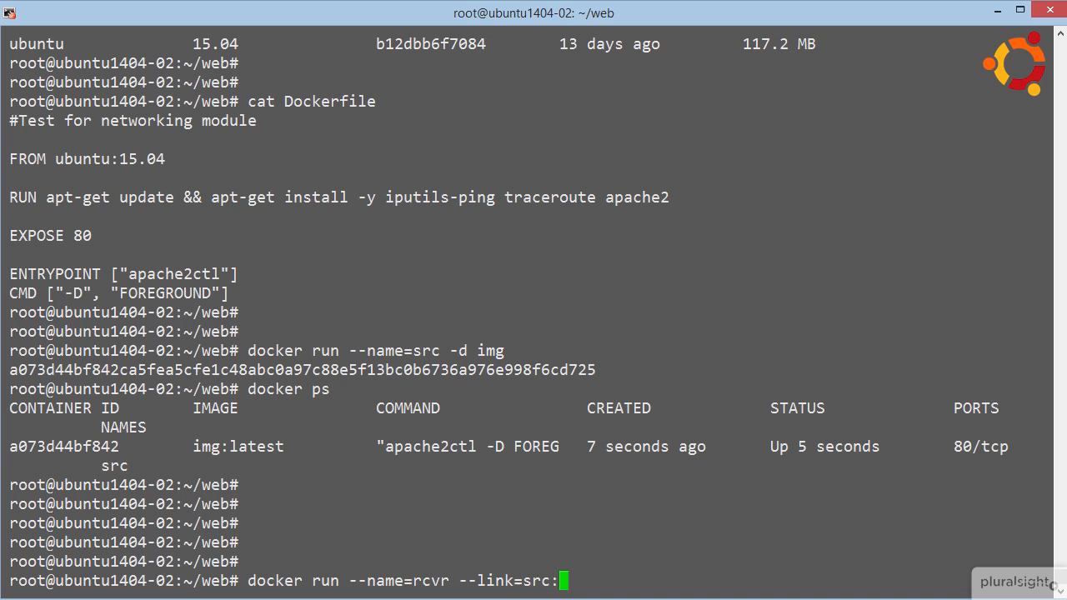
text(ali-src)
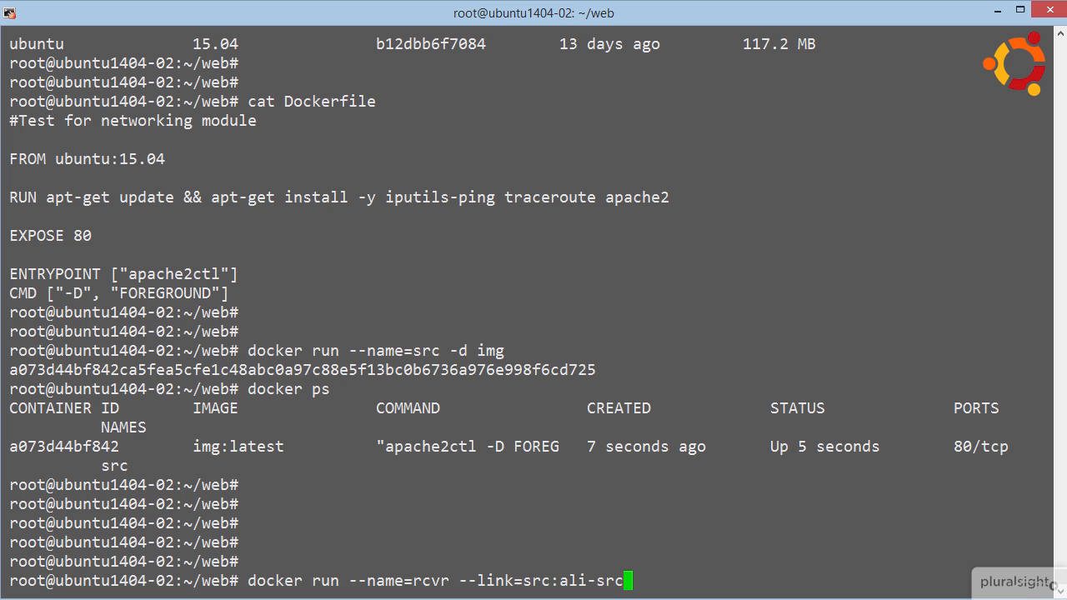
text(-it)
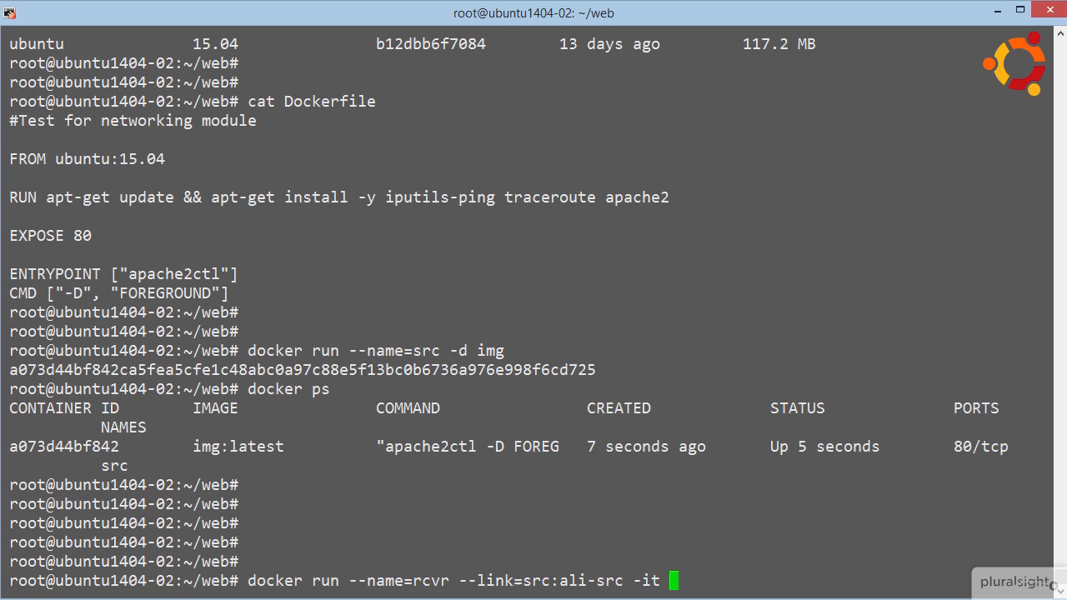
text(ubunut)
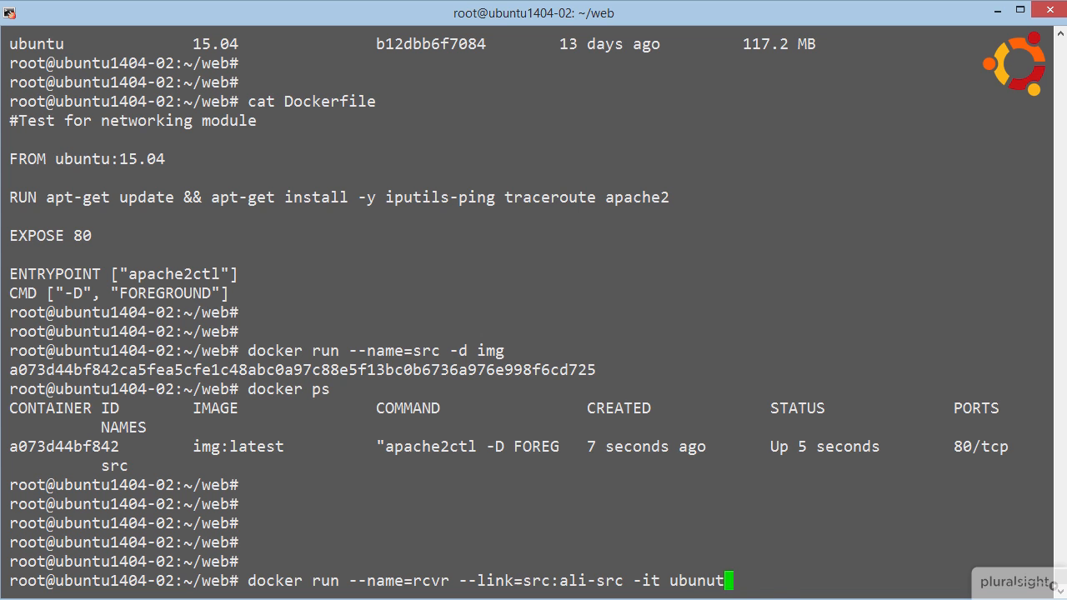
text(:15.04)
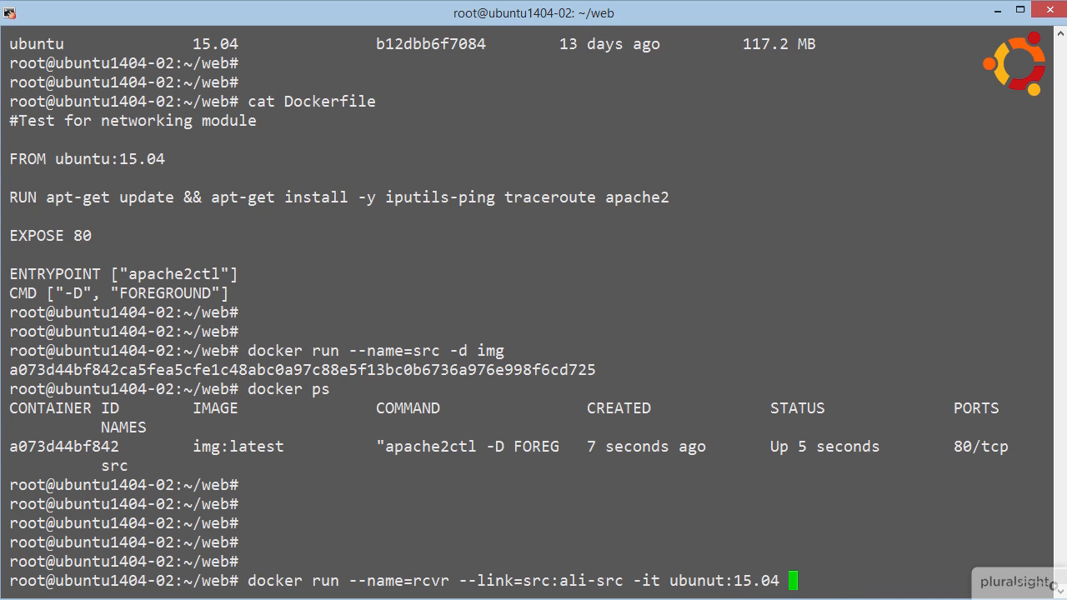
text(/bin/bash)
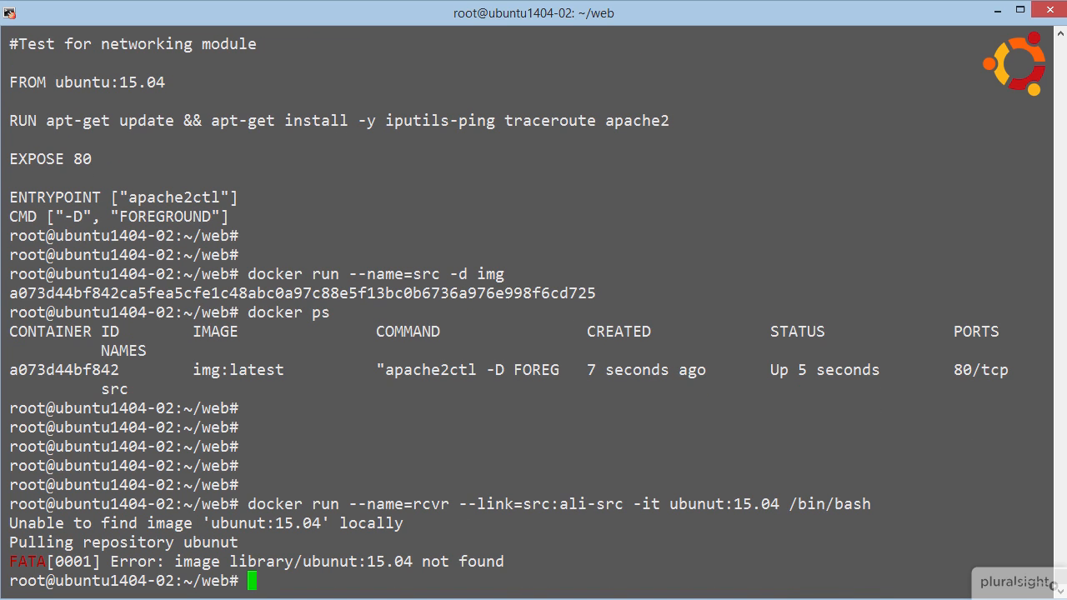
Rerun rcvr with ubuntu:15.04, detach leaving it running, and verify with 'docker ps'
text(docker run --name=rcvr --link=src:ali-src -it ubunut:15.04 /bin/bash)
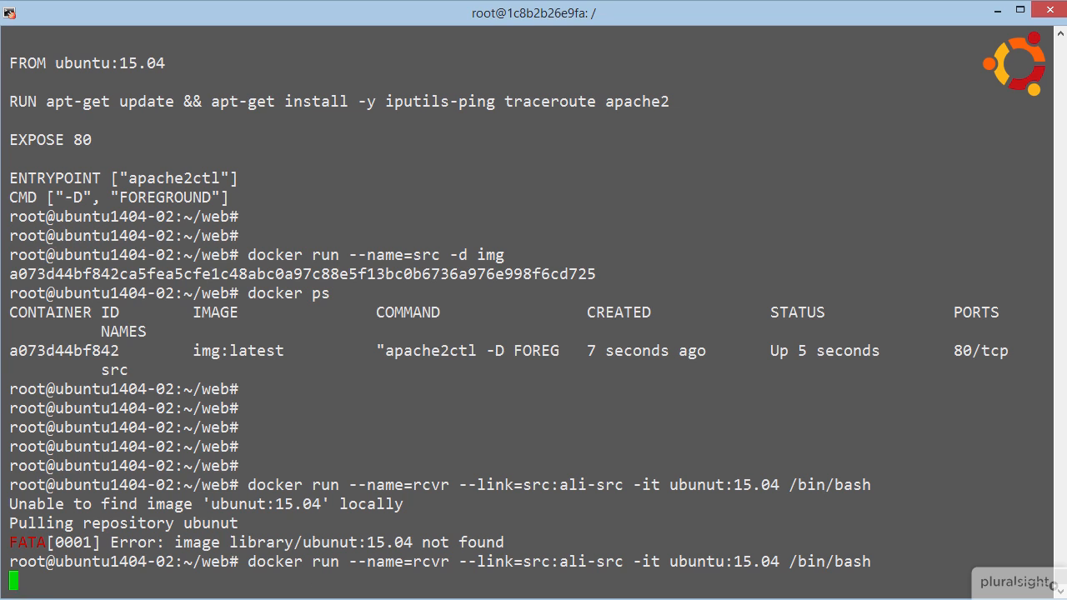
key(Return)
text(docker ps)
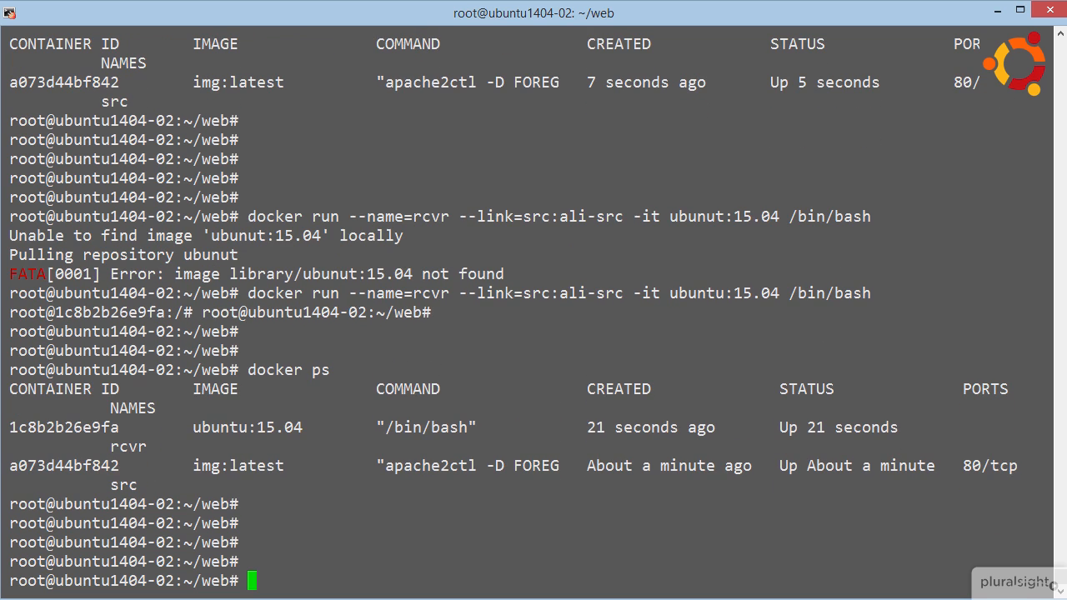
text(docker inspect src | grep)
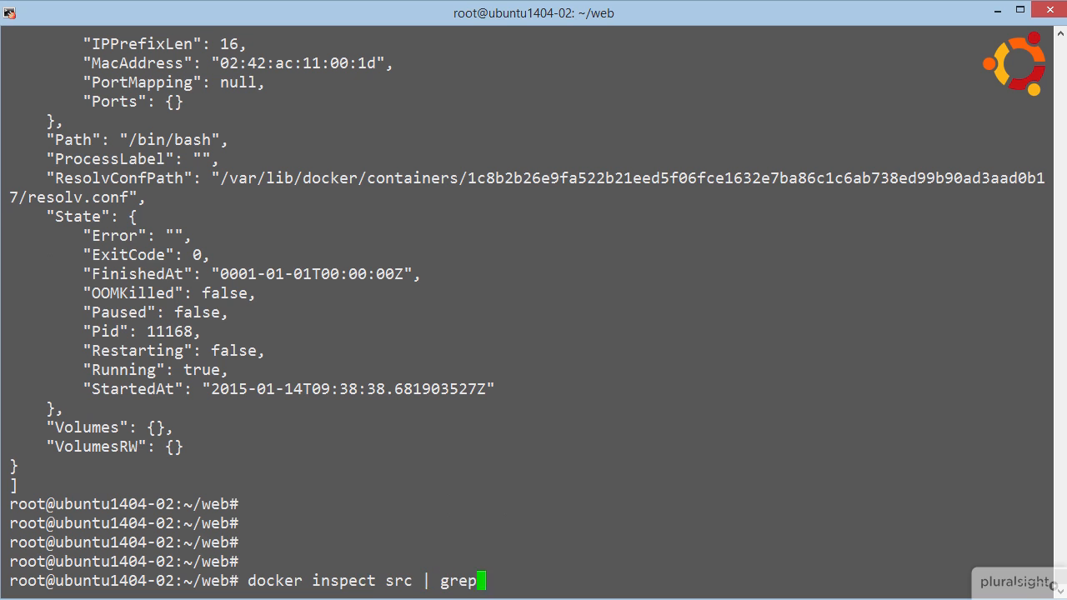
Inspect the receiver, then grep src's inspect output for Links, which is null
text(Links)
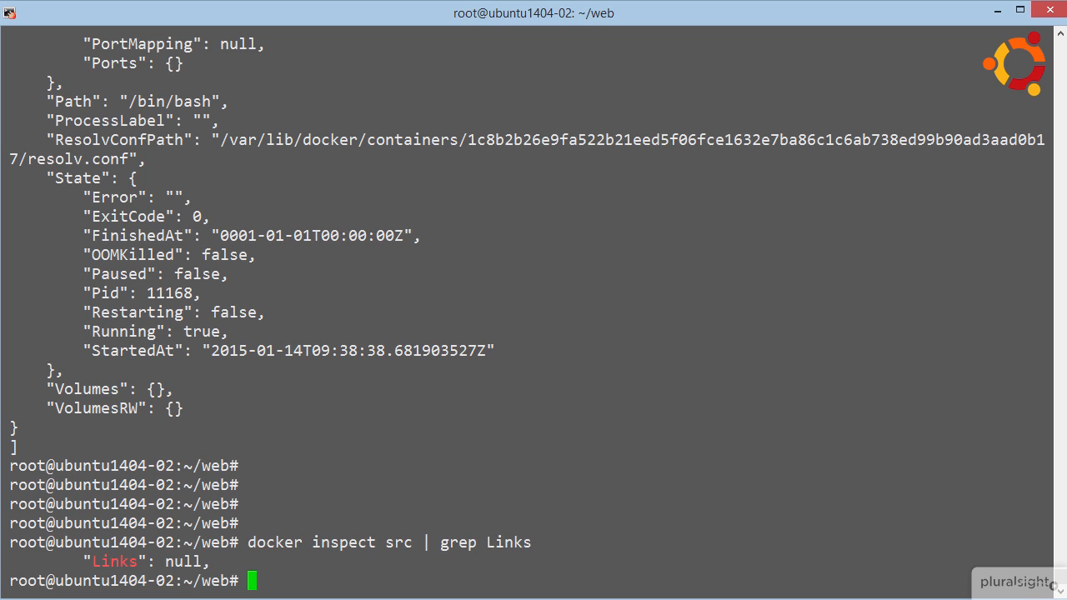
Inside rcvr, run 'env | grep ALI' to show ALI_SRC variables for 172.17.0.28:80
text(do)
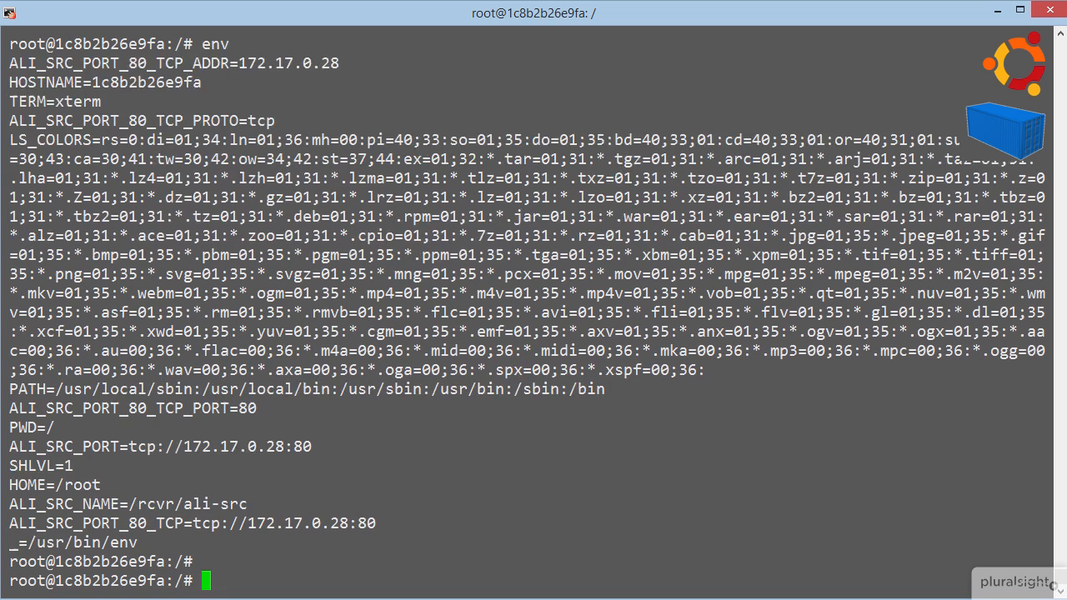
text(env | grep ALI)
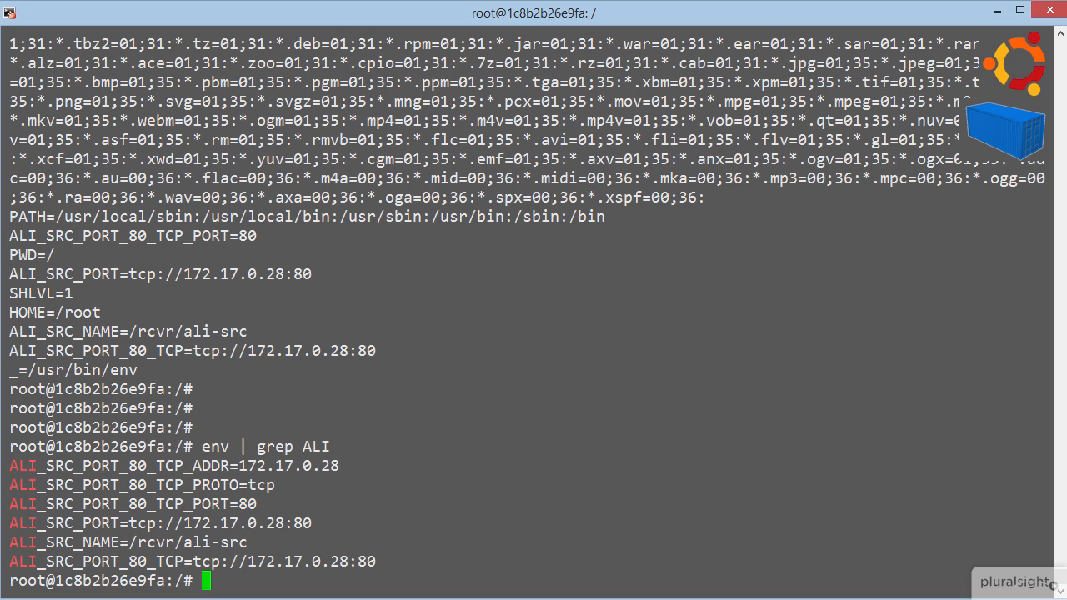
text(cat /e)
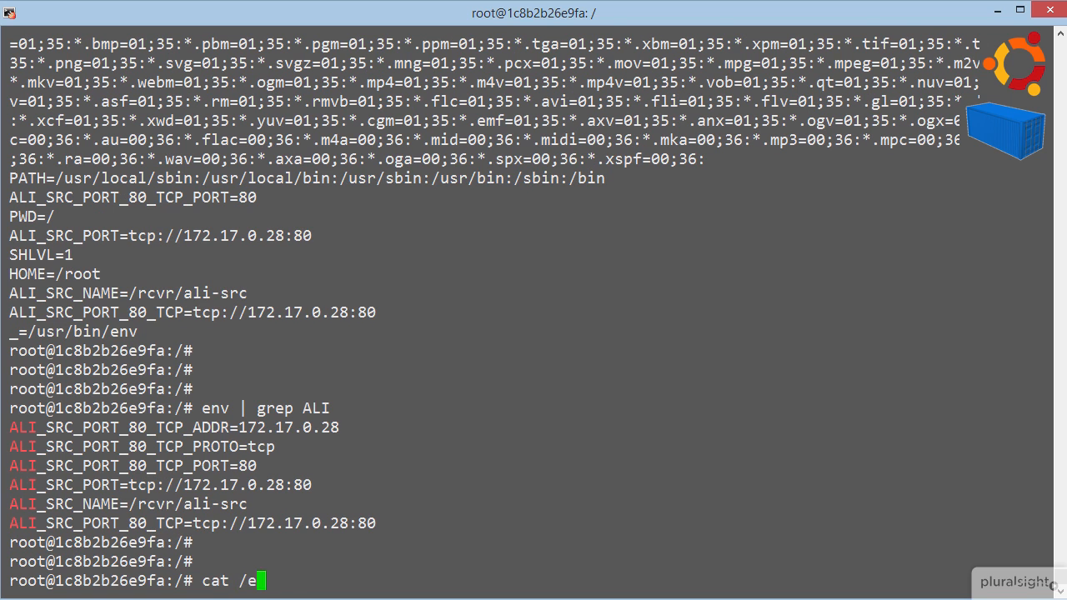